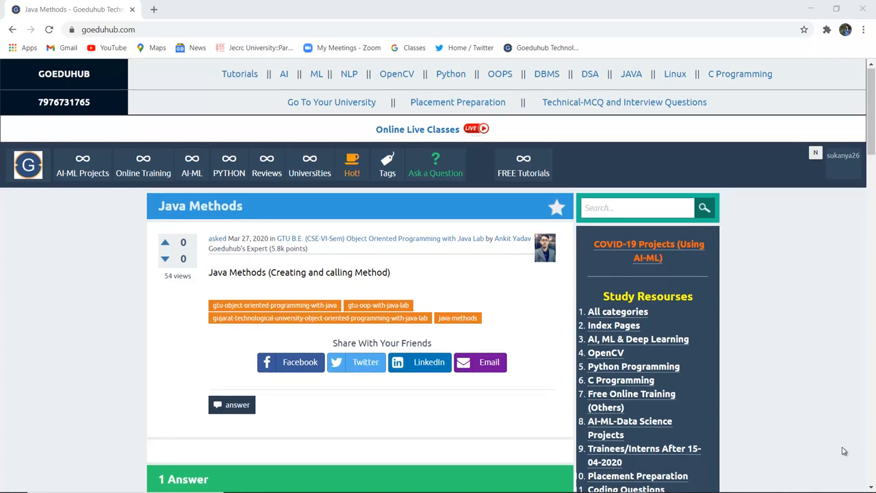
# - Scroll the Java Methods question down to the '1 Answer' section with the method syntax explanation
pyautogui.scroll(-3)
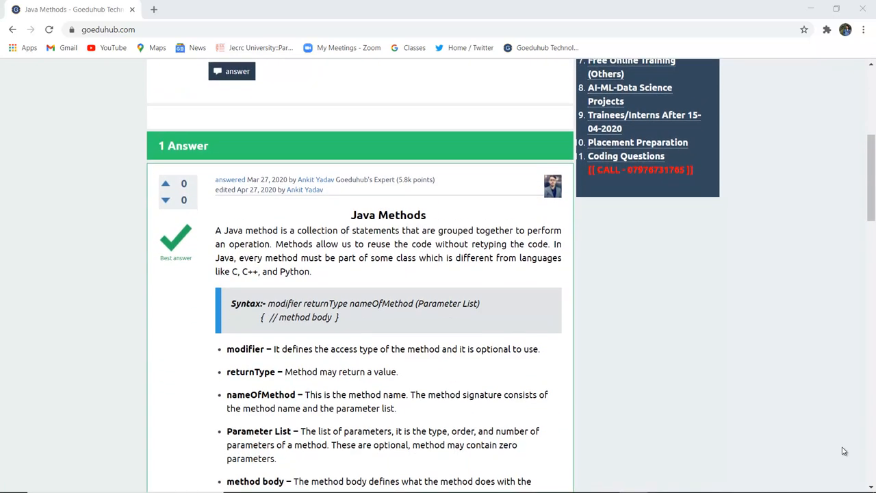
pyautogui.scroll(-3)
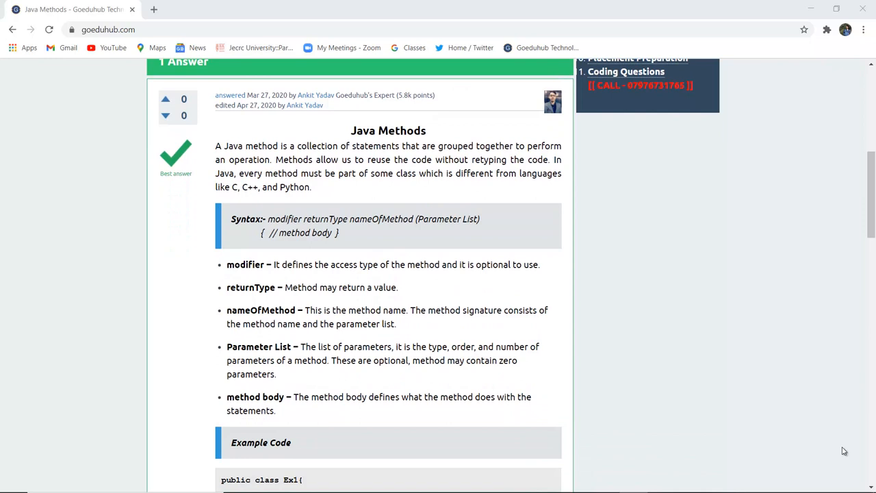
pyautogui.moveTo(523, 304)
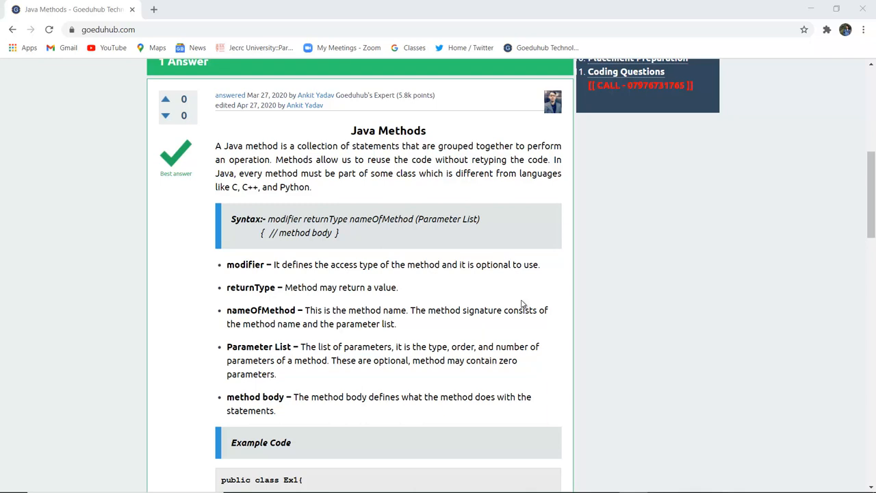
pyautogui.scroll(-3)
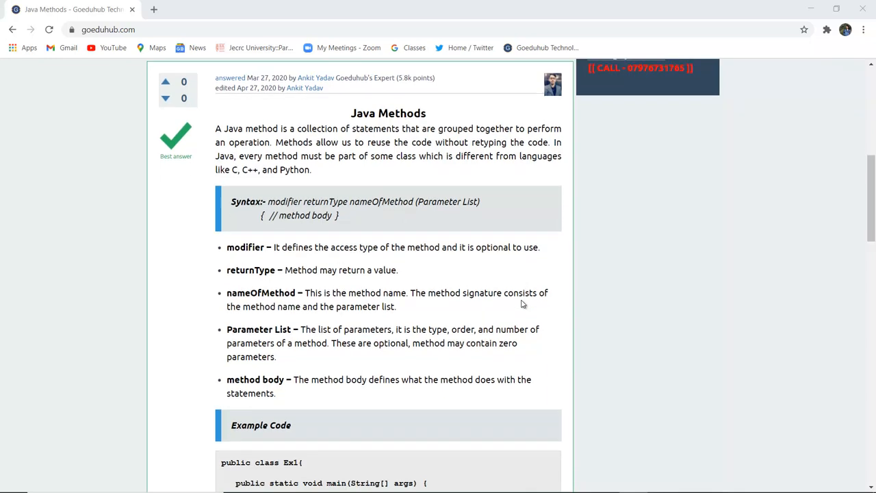
pyautogui.scroll(-3)
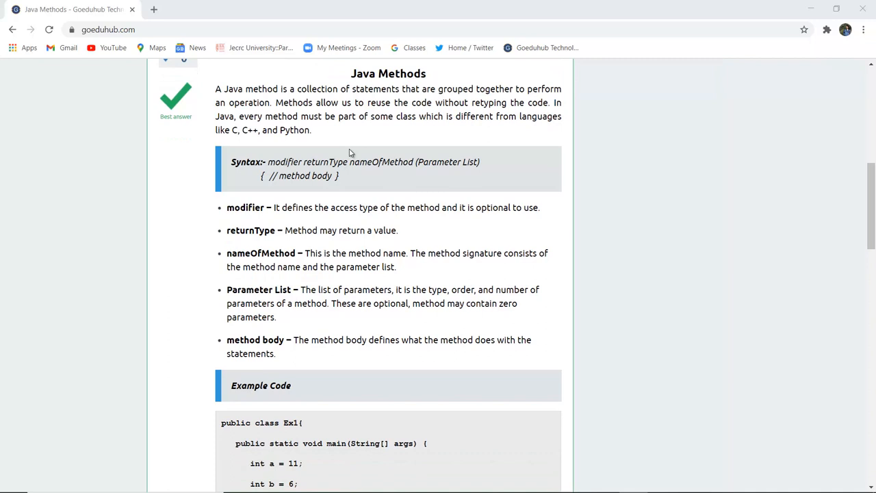
pyautogui.moveTo(504, 170)
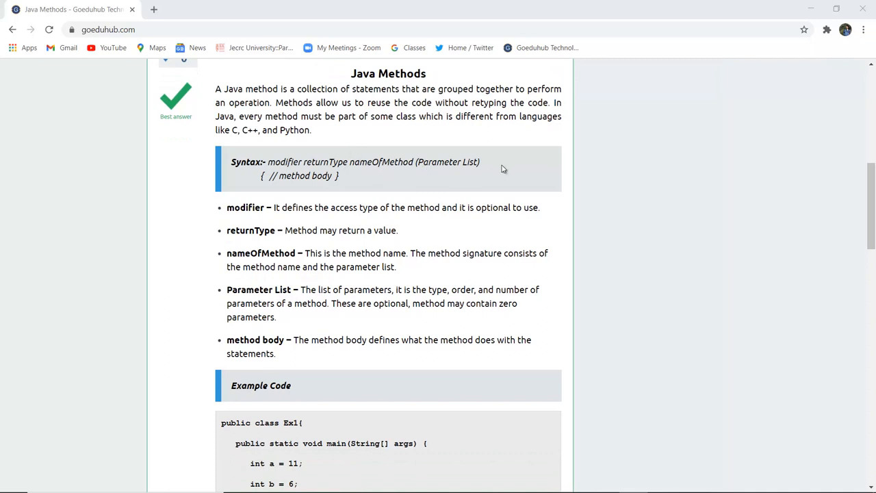
pyautogui.moveTo(349, 283)
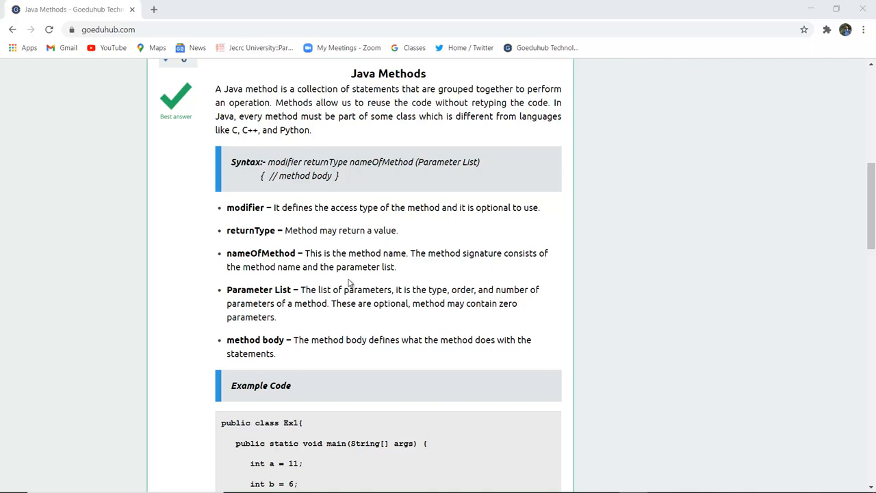
pyautogui.moveTo(436, 254)
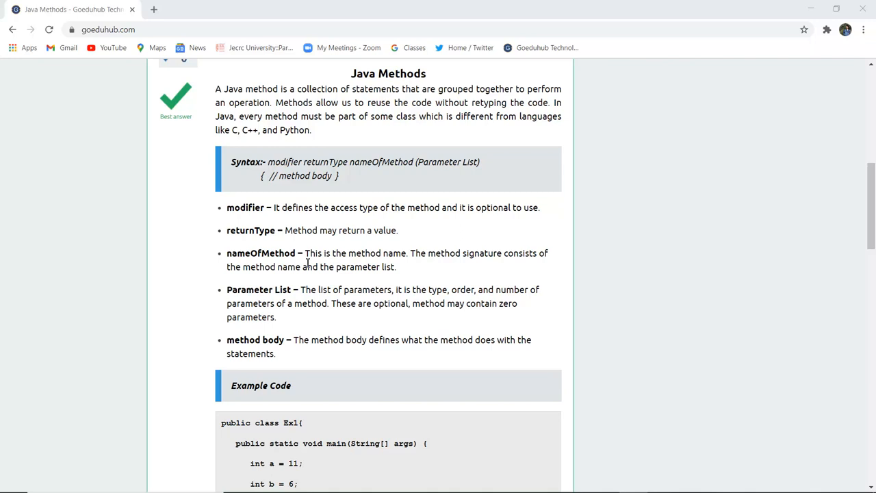
pyautogui.moveTo(412, 321)
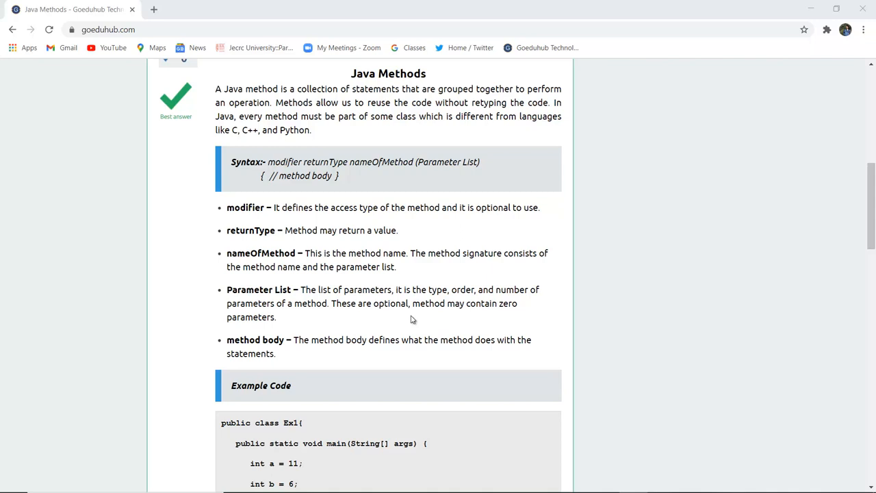
pyautogui.moveTo(307, 326)
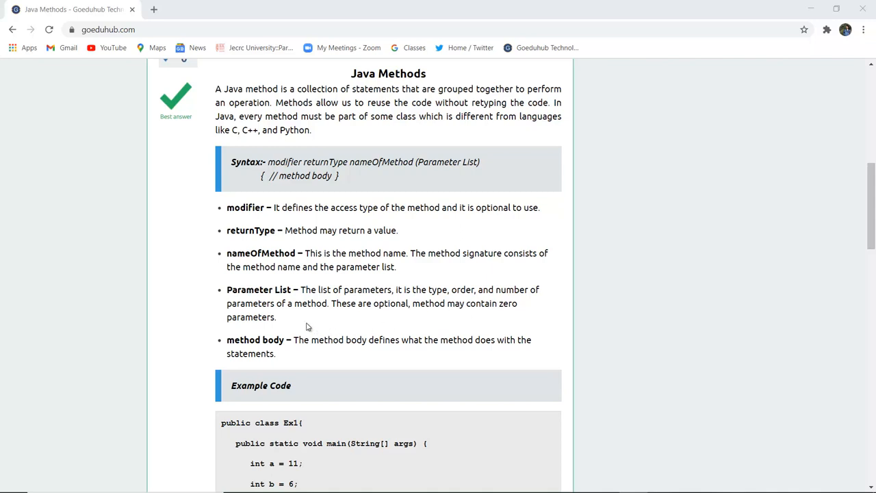
pyautogui.moveTo(337, 312)
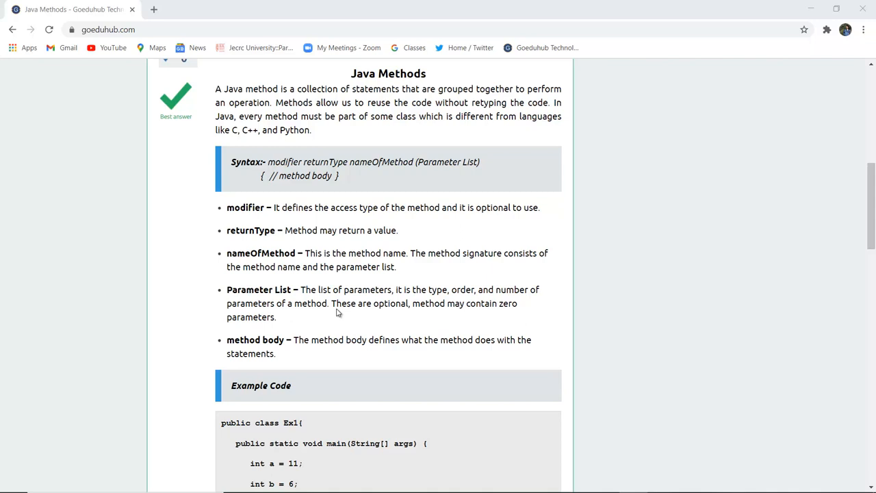
pyautogui.moveTo(335, 318)
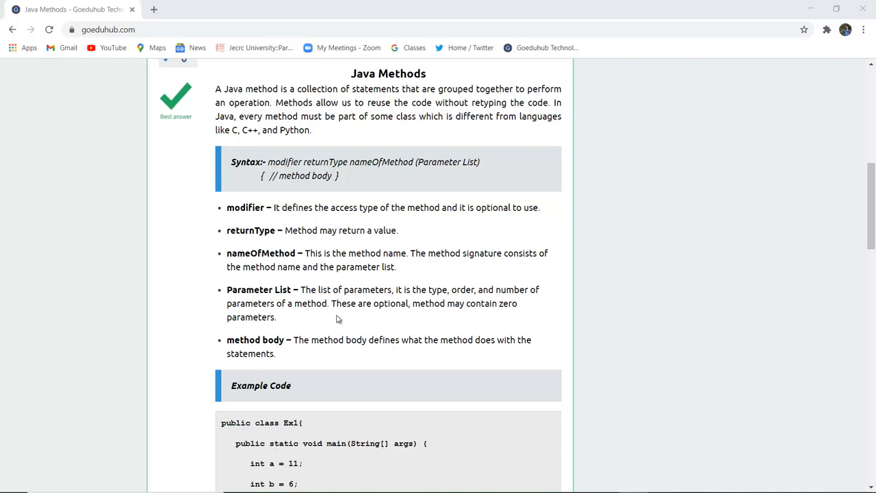
pyautogui.moveTo(331, 338)
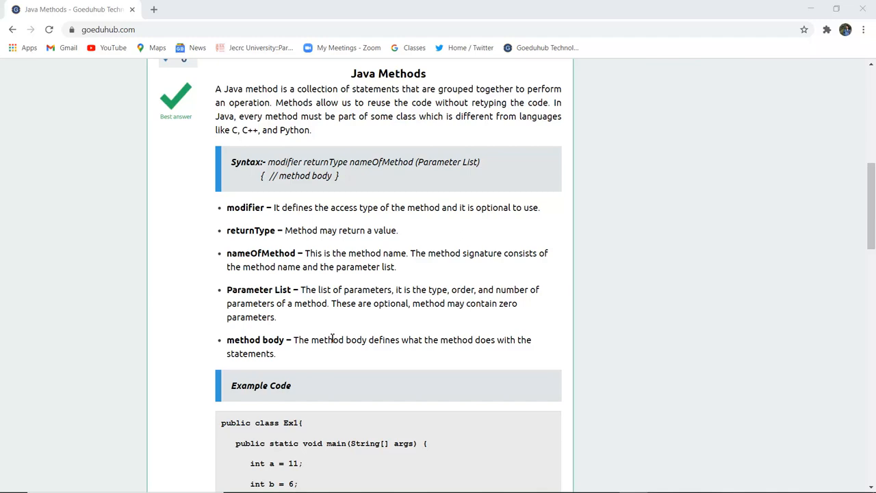
# - Scroll to the Example Code block showing class Ex1 with main and minFunction
pyautogui.scroll(-3)
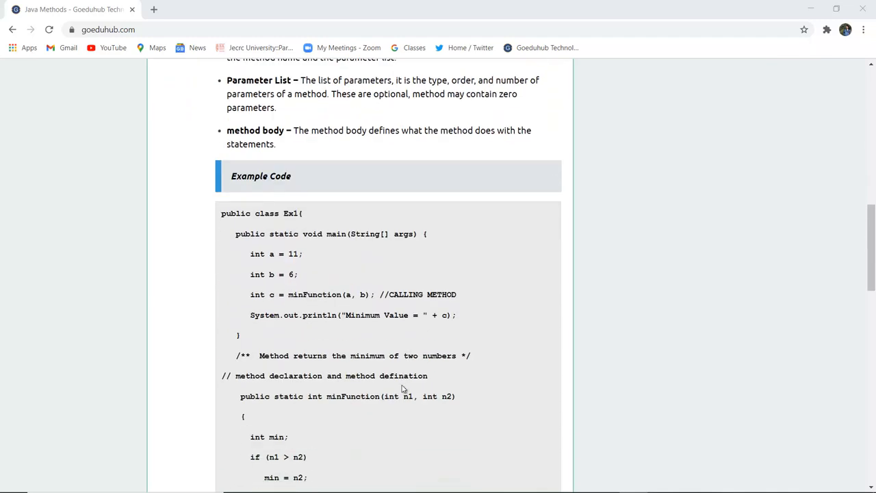
pyautogui.scroll(-3)
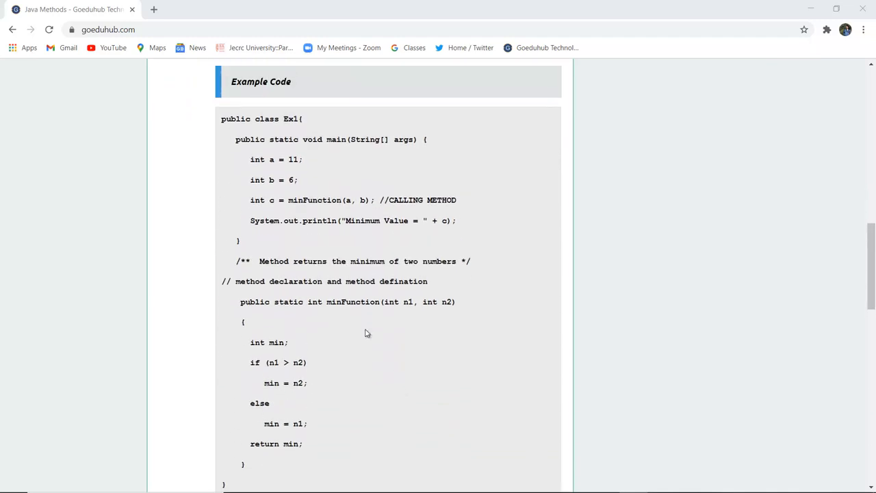
pyautogui.doubleClick(291, 118)
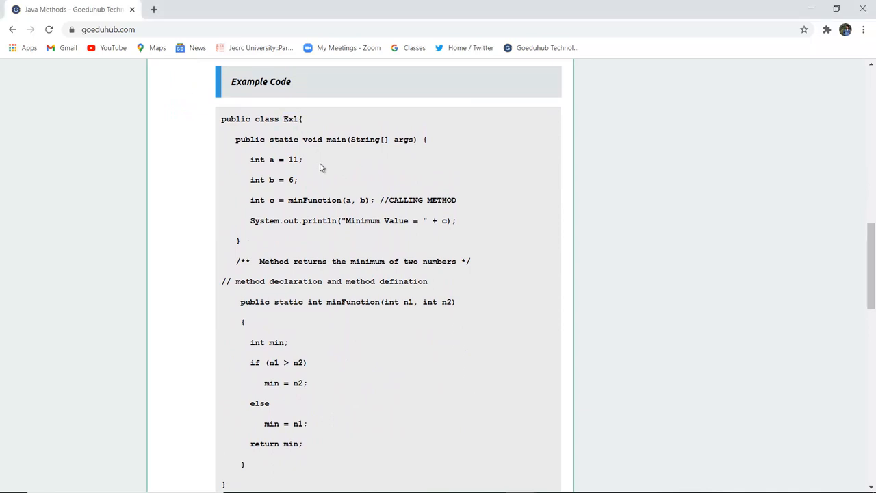
pyautogui.moveTo(316, 144)
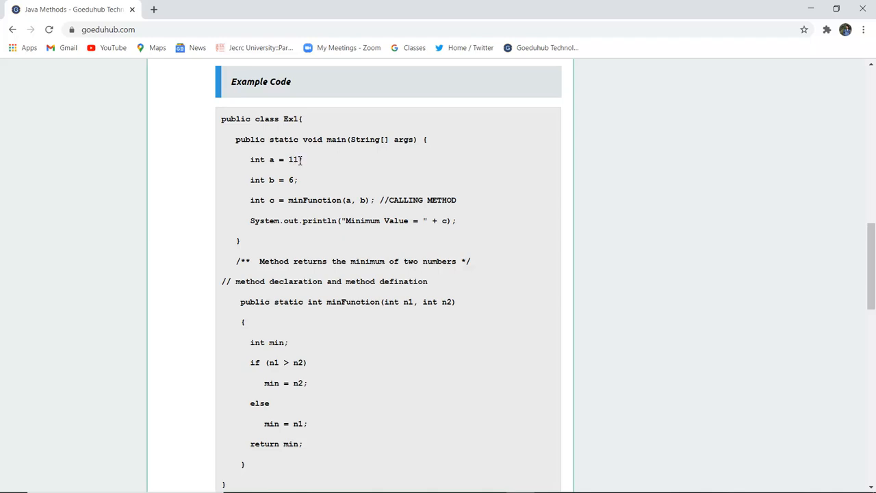
pyautogui.moveTo(309, 178)
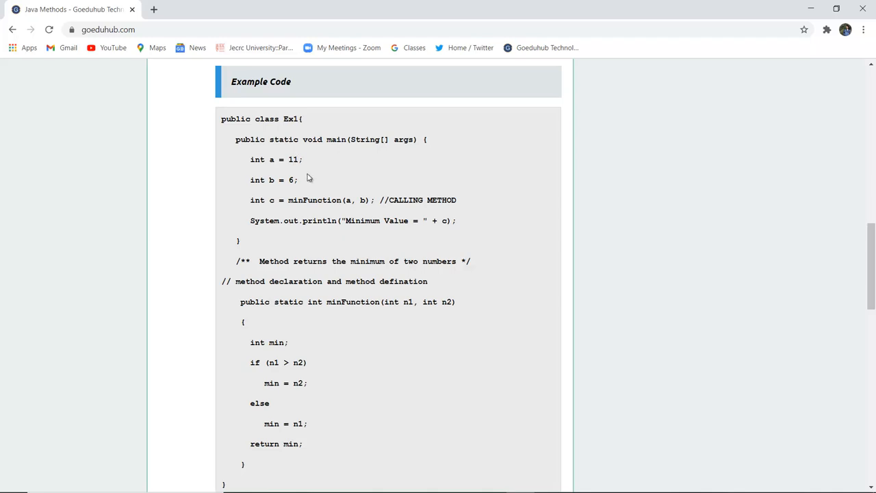
pyautogui.moveTo(394, 208)
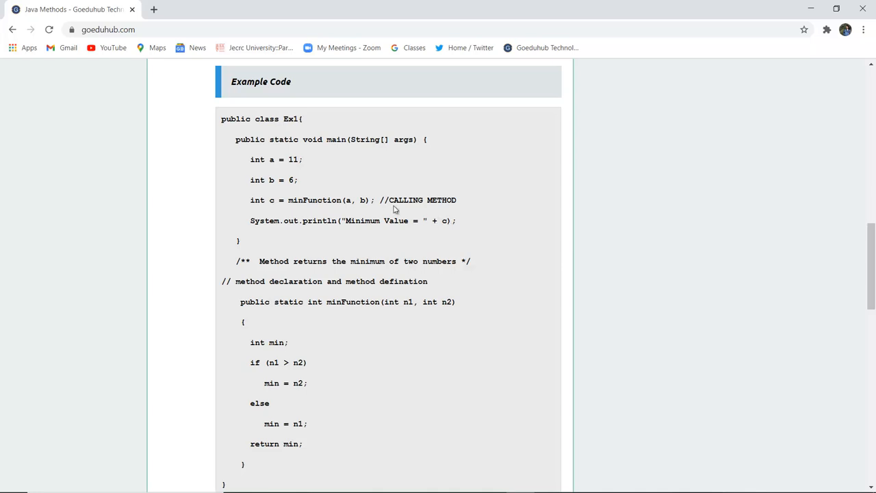
pyautogui.moveTo(301, 211)
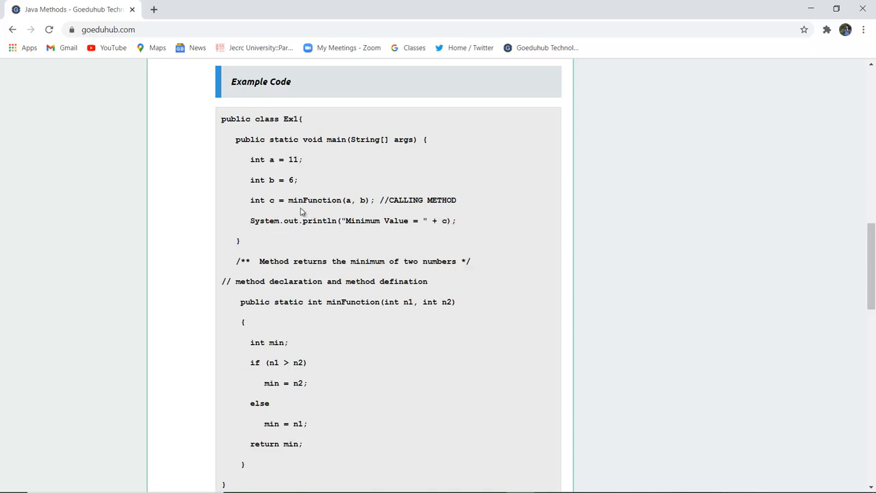
pyautogui.moveTo(337, 210)
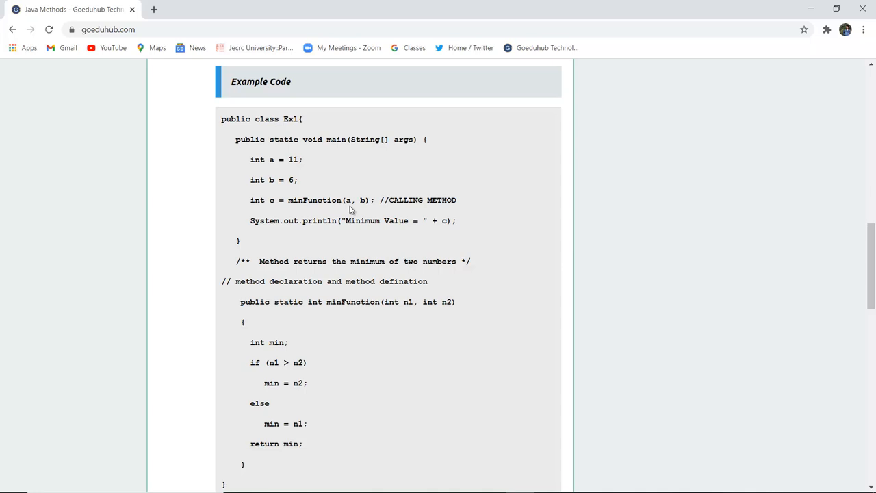
pyautogui.moveTo(274, 235)
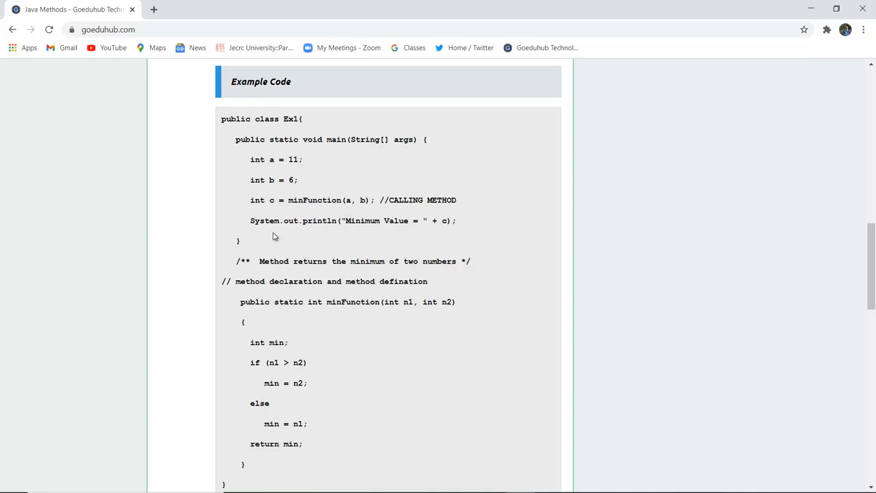
pyautogui.moveTo(326, 232)
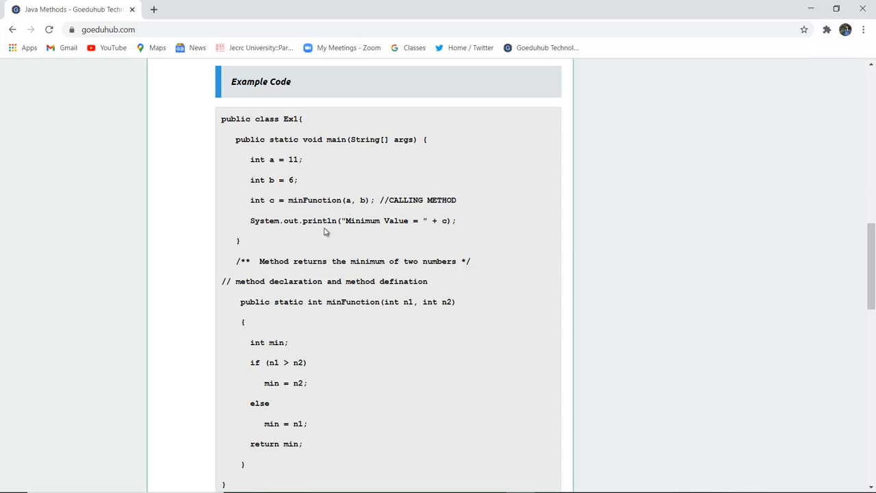
pyautogui.moveTo(421, 235)
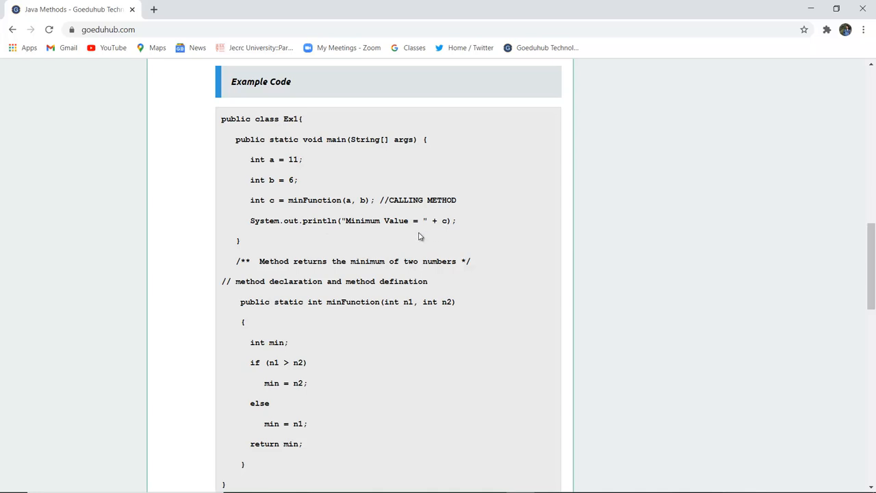
pyautogui.moveTo(438, 232)
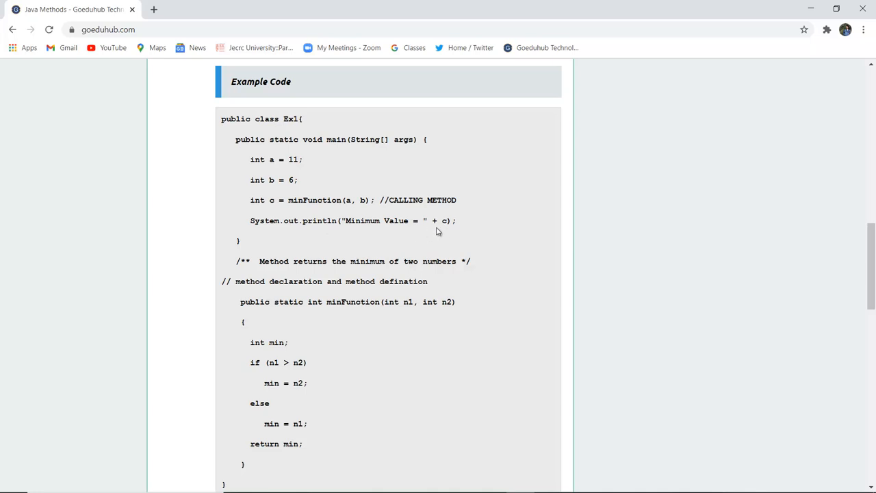
pyautogui.scroll(-3)
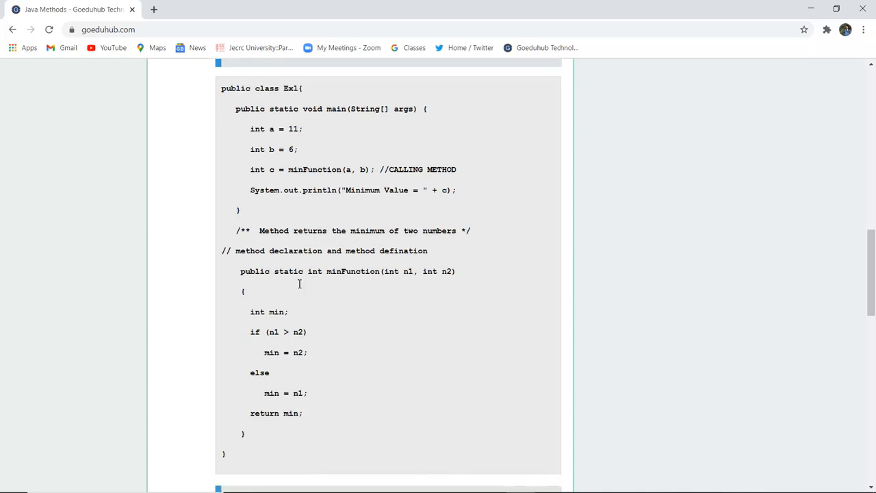
pyautogui.scroll(-3)
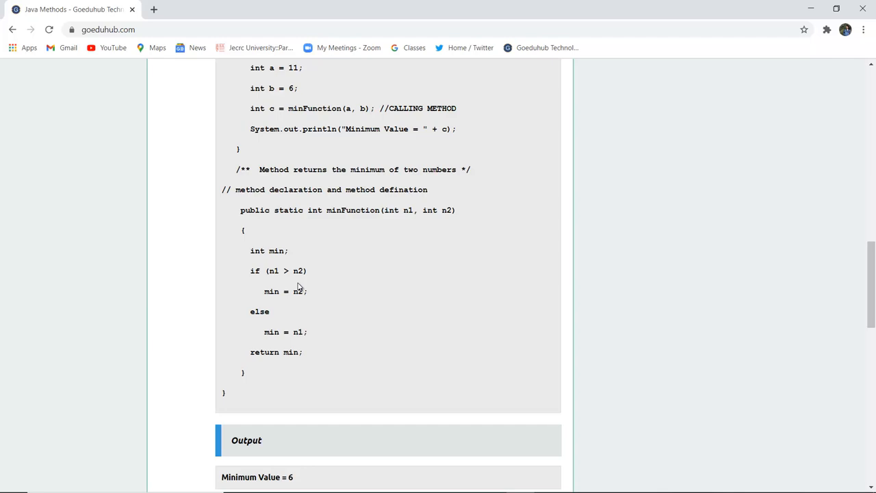
pyautogui.doubleClick(267, 251)
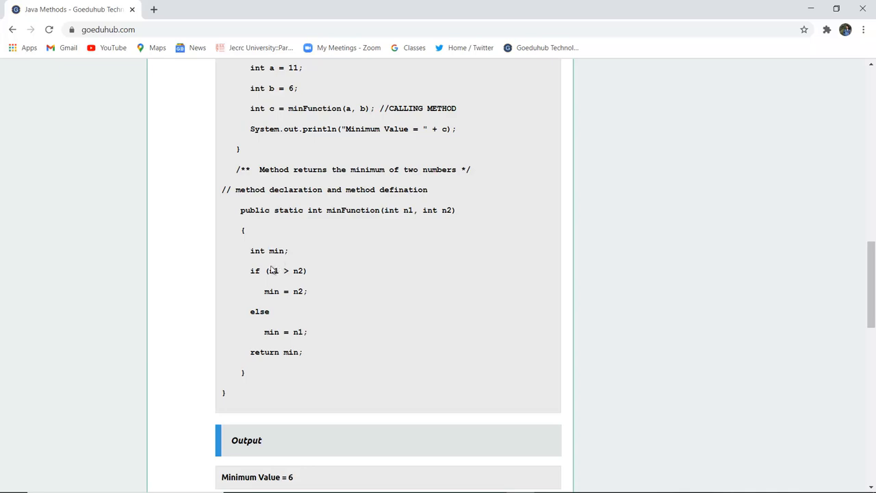
pyautogui.moveTo(281, 289)
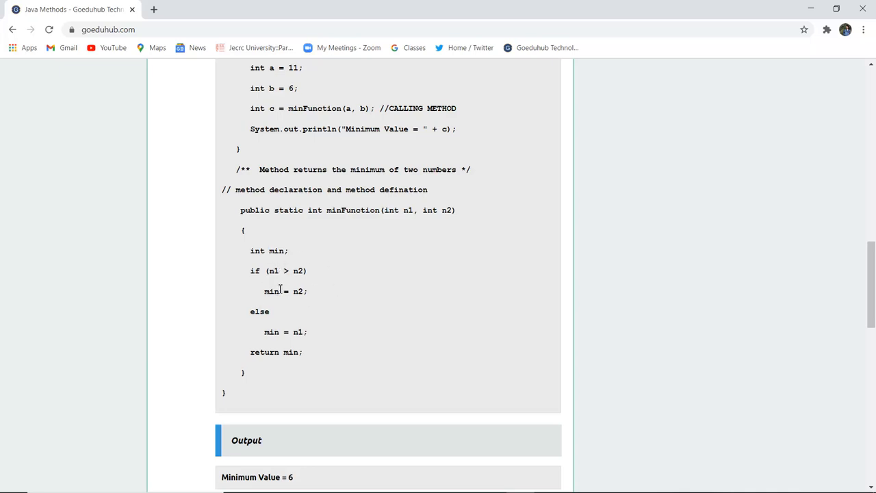
pyautogui.moveTo(320, 277)
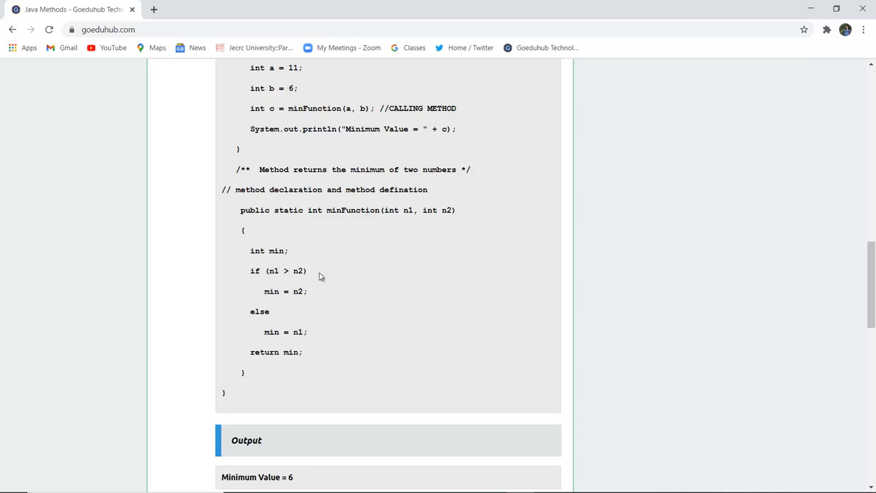
pyautogui.moveTo(304, 279)
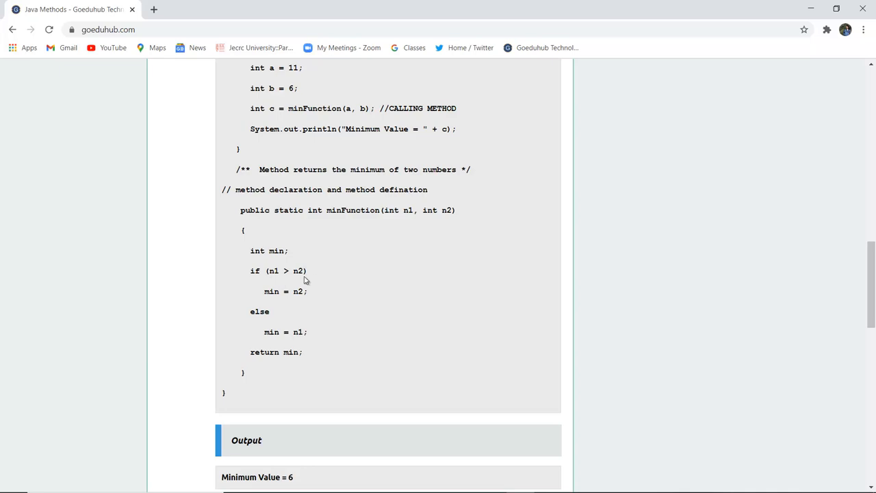
pyautogui.moveTo(279, 303)
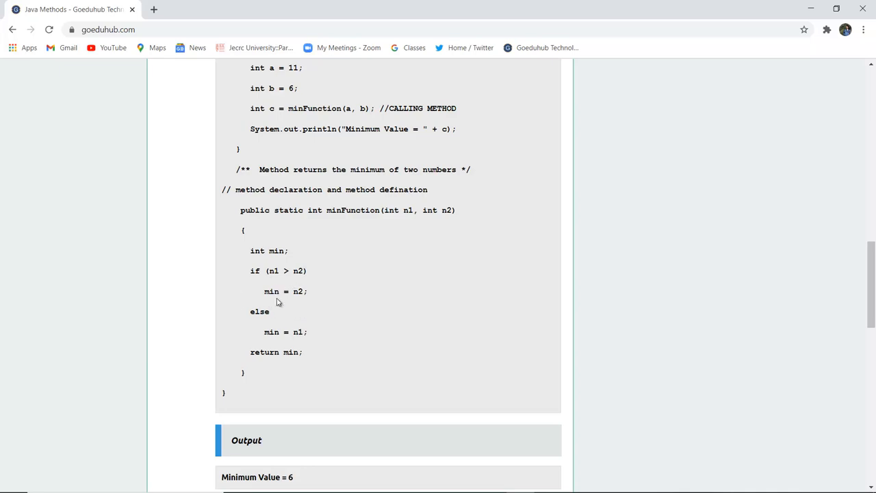
pyautogui.doubleClick(298, 290)
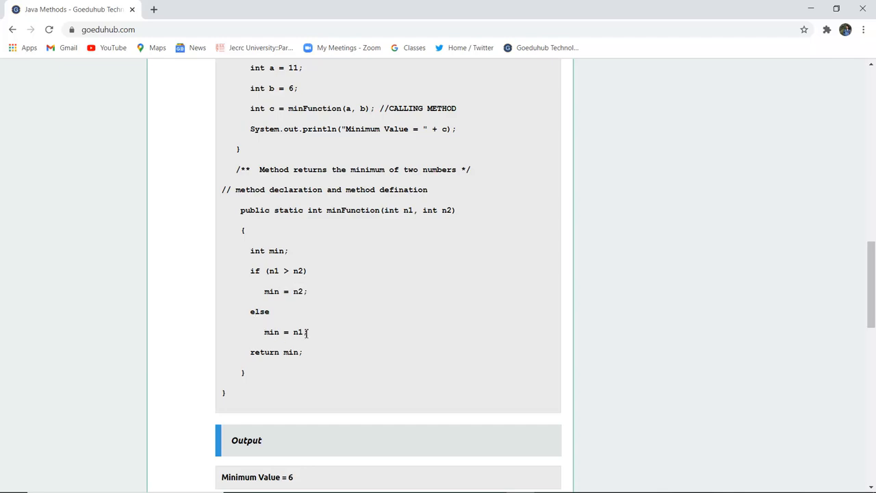
pyautogui.doubleClick(277, 352)
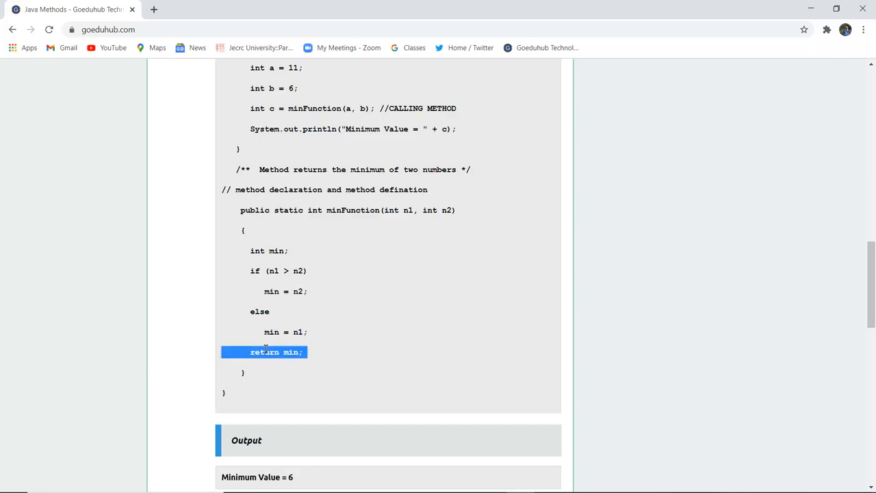
# - Scroll back through the Ex1 example code before moving to the cmd window in C:\Java programs
pyautogui.scroll(3)
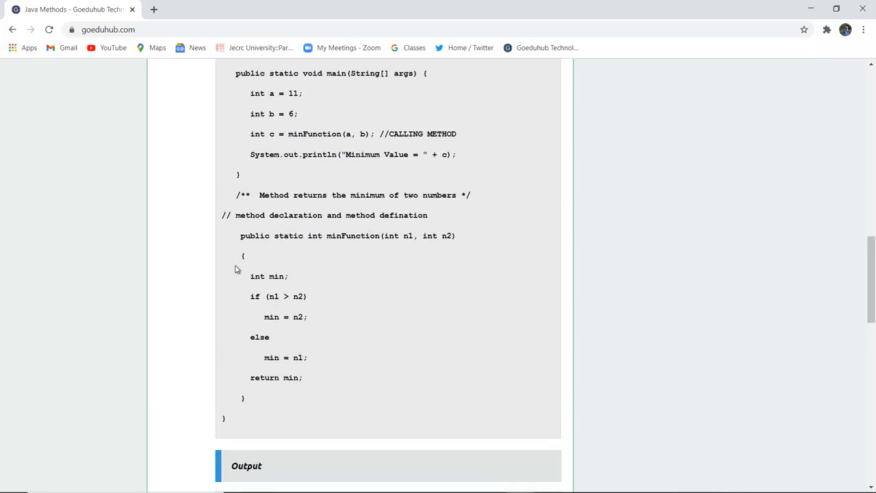
pyautogui.scroll(3)
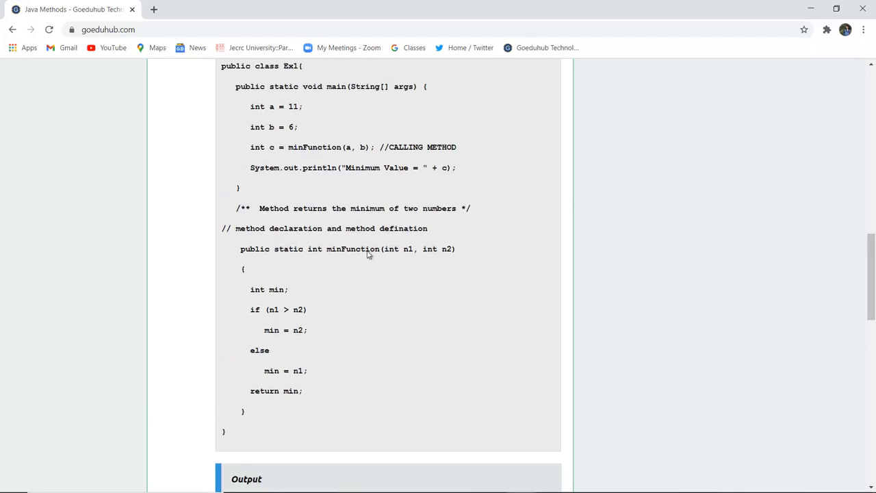
pyautogui.scroll(3)
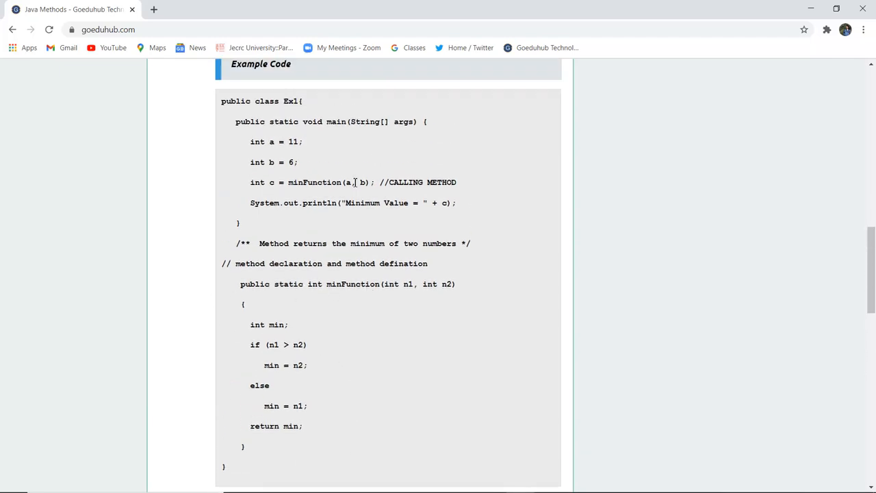
pyautogui.moveTo(504, 202)
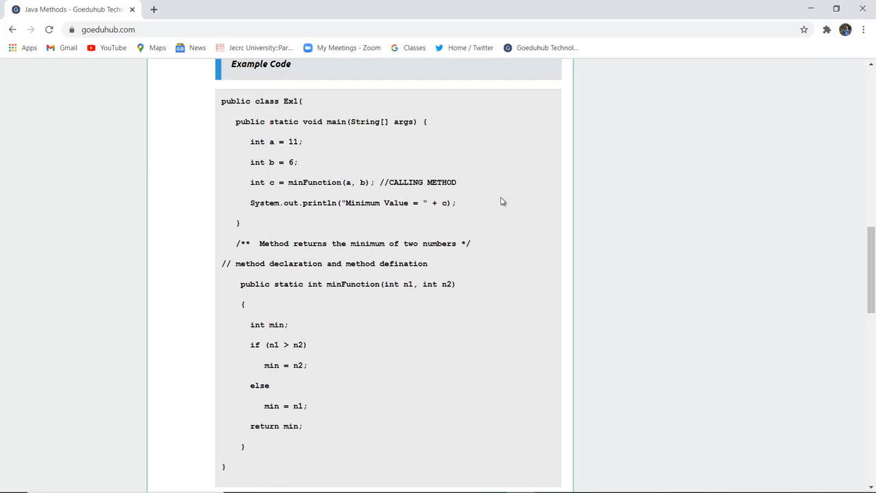
pyautogui.scroll(3)
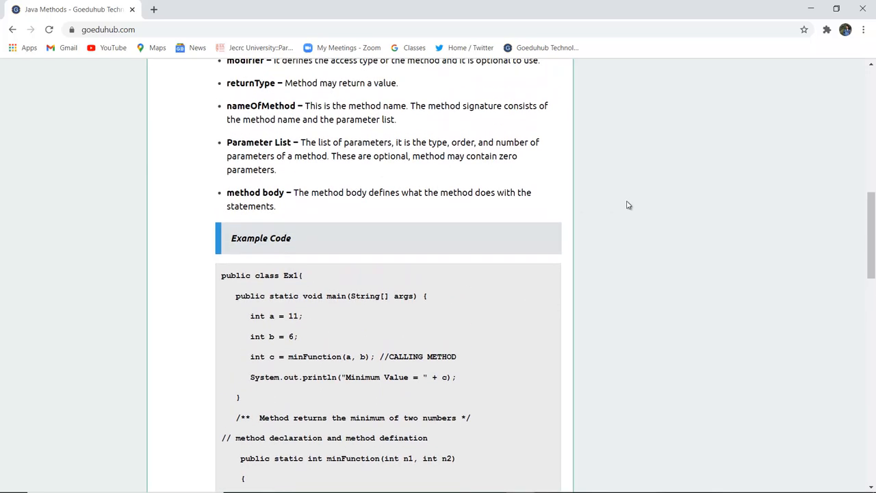
pyautogui.scroll(-3)
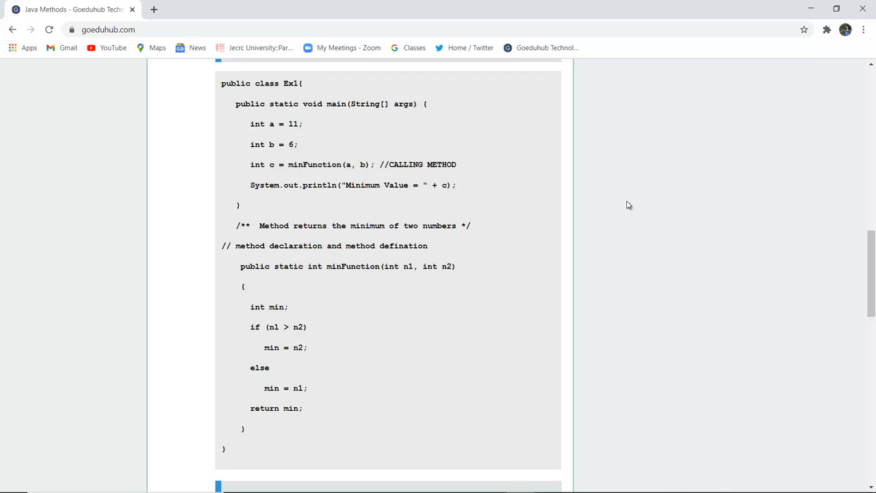
pyautogui.scroll(-3)
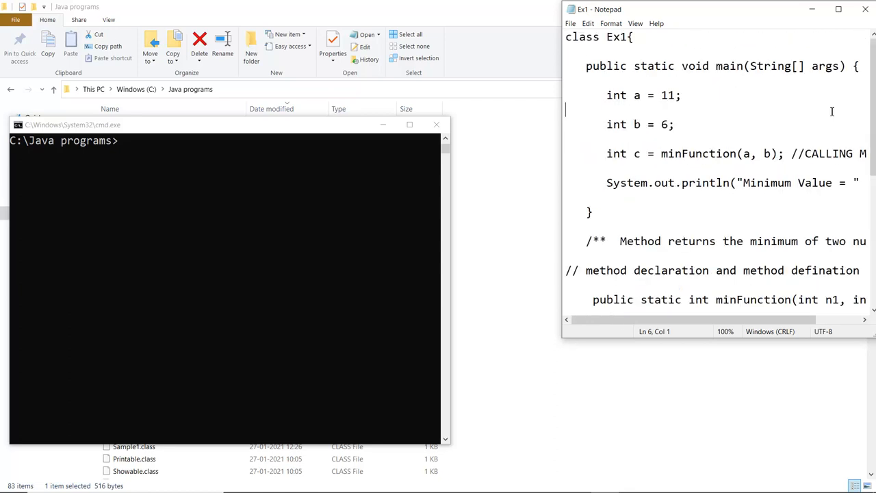
# - Compile the program in cmd with 'javac Ex1.java', producing Ex1.class
pyautogui.click(171, 184)
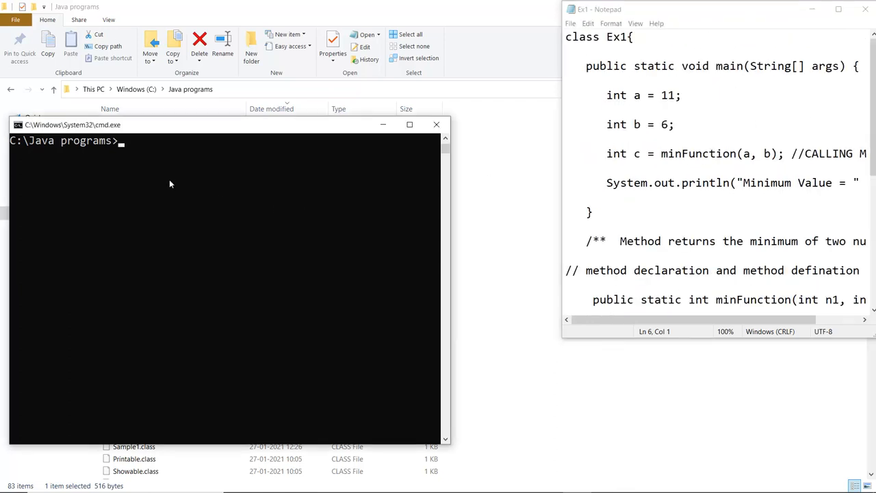
pyautogui.write('javac Ex1.java')
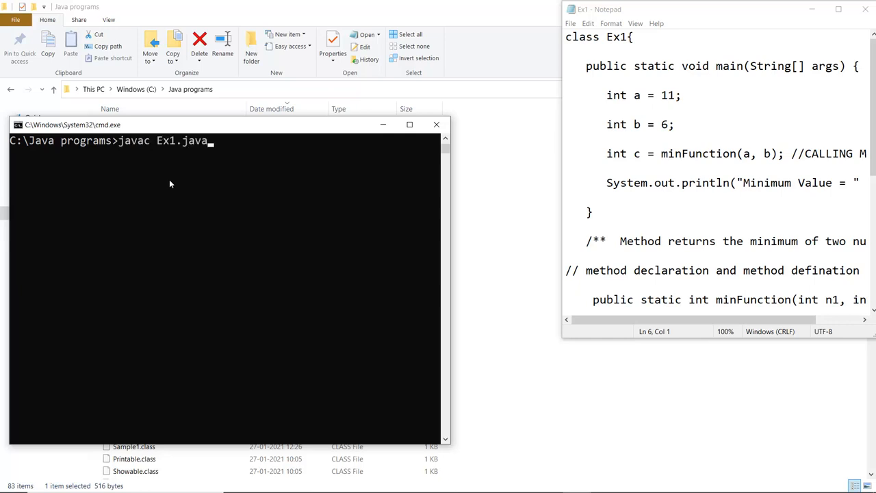
pyautogui.press('Return')
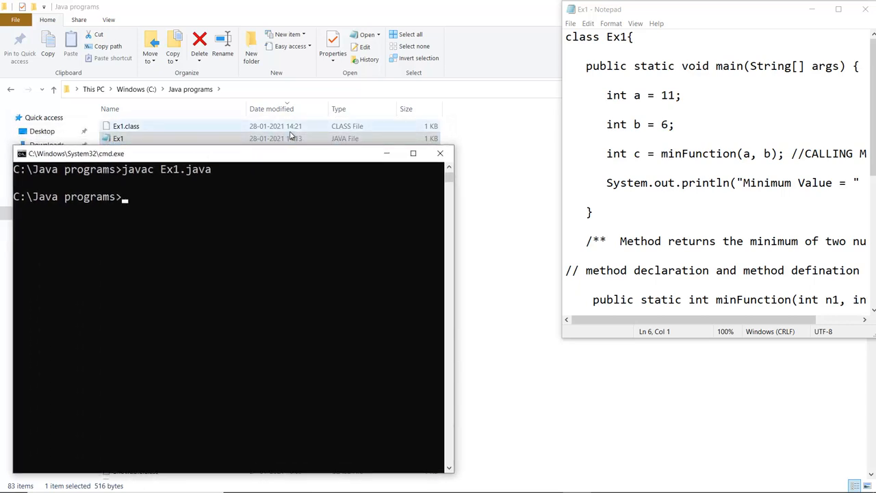
pyautogui.moveTo(233, 137)
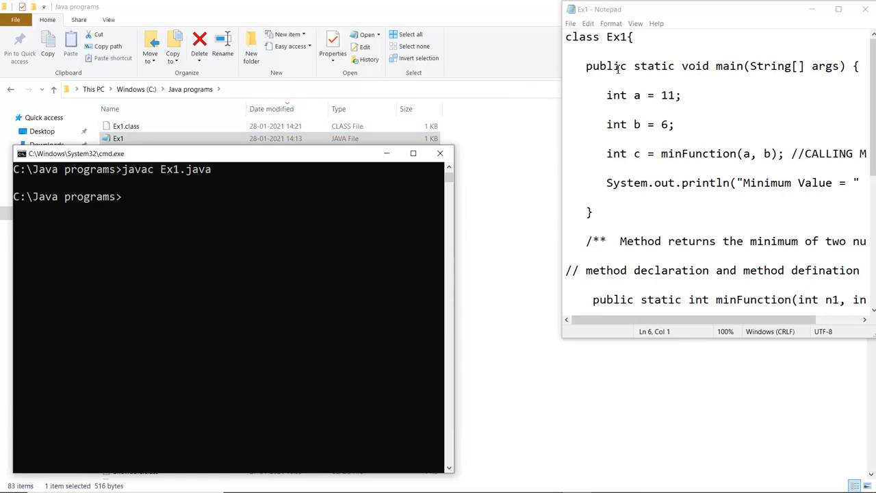
# - Run 'java Ex1' in cmd, fixing the EX1 typo, to print Minimum Value = 6
pyautogui.write('java')
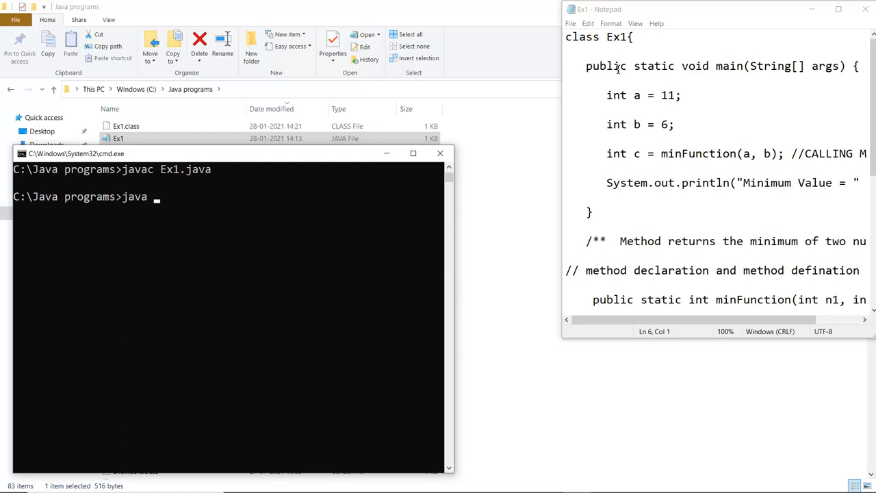
pyautogui.write('EX1')
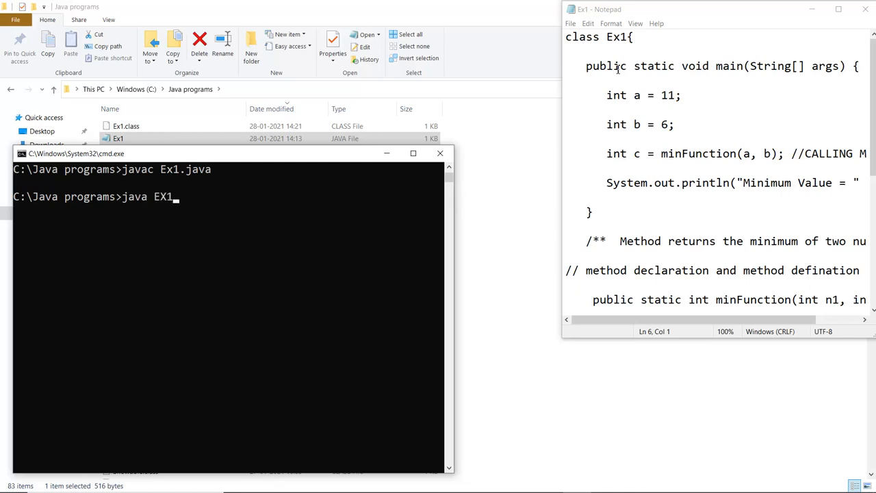
pyautogui.press('Backspace')
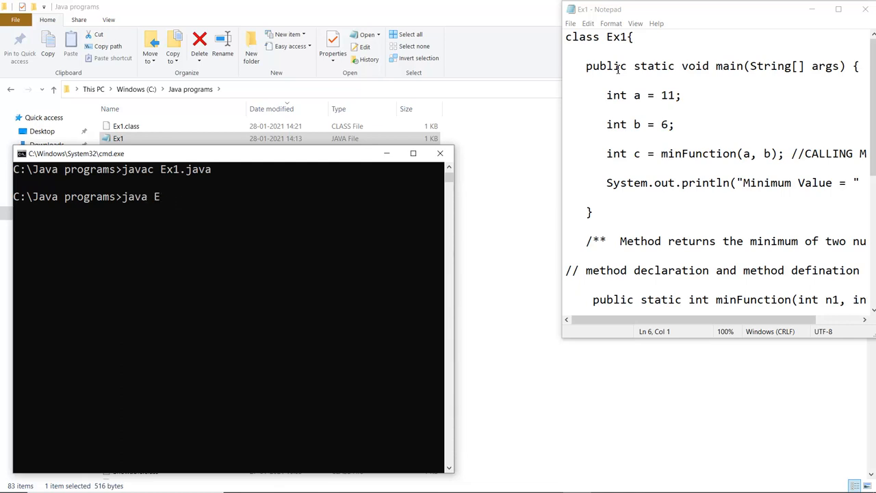
pyautogui.write('x1')
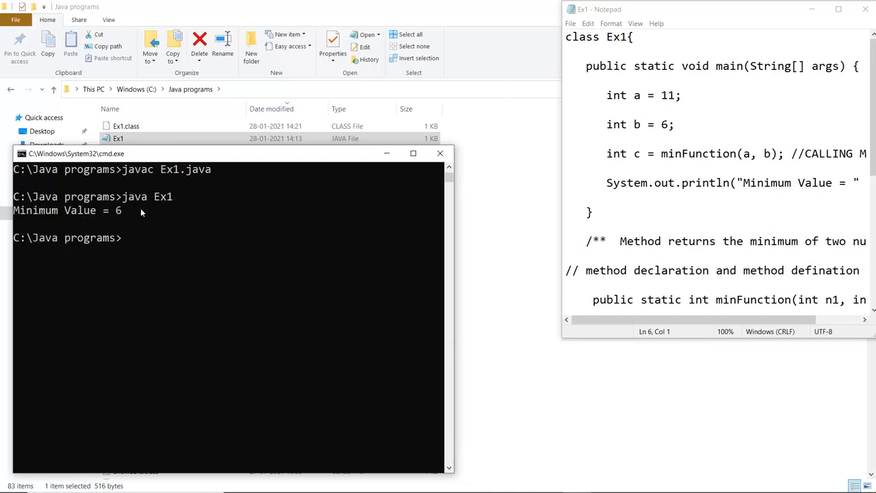
pyautogui.moveTo(342, 195)
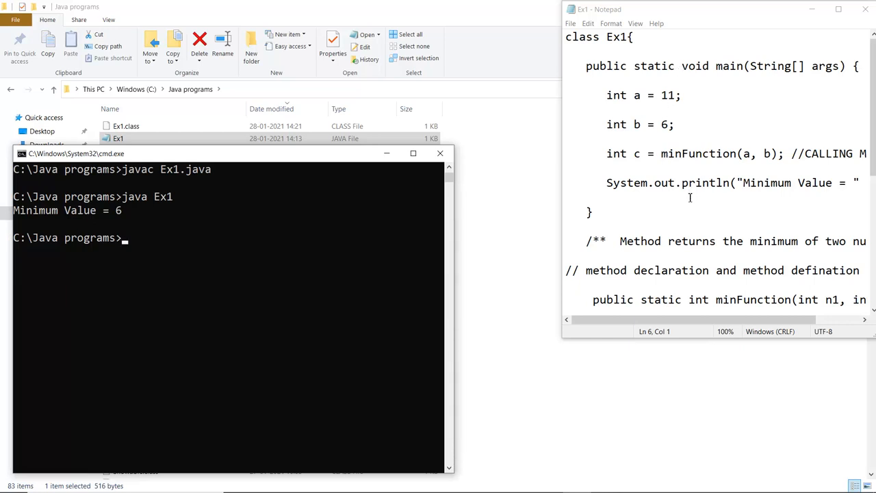
# - Scroll through Ex1 in Notepad, then back up the GoEduHub Example Code in Chrome
pyautogui.scroll(-3)
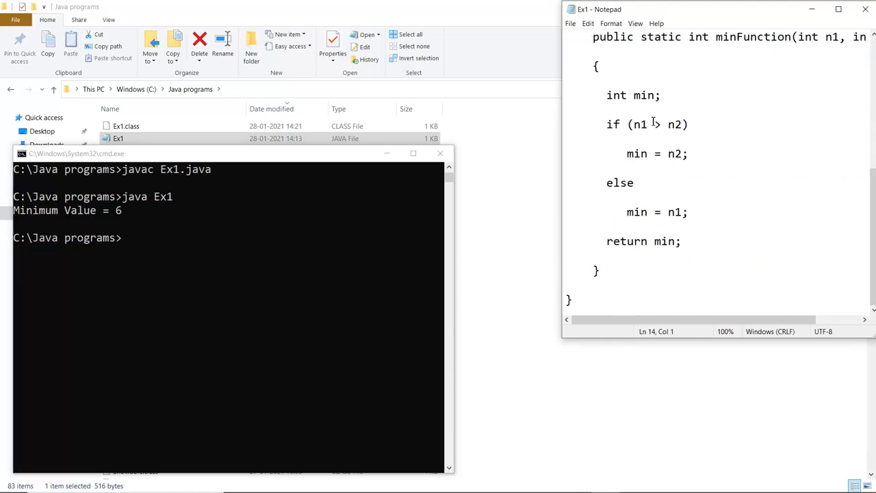
pyautogui.scroll(3)
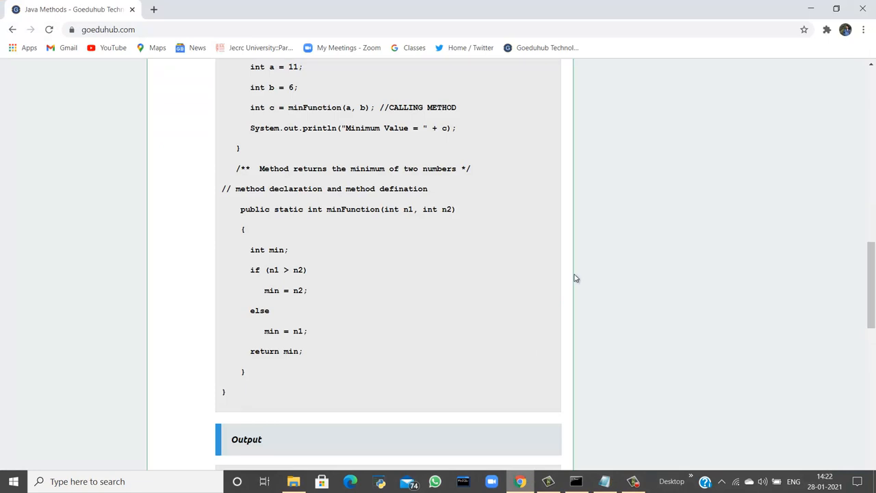
pyautogui.scroll(3)
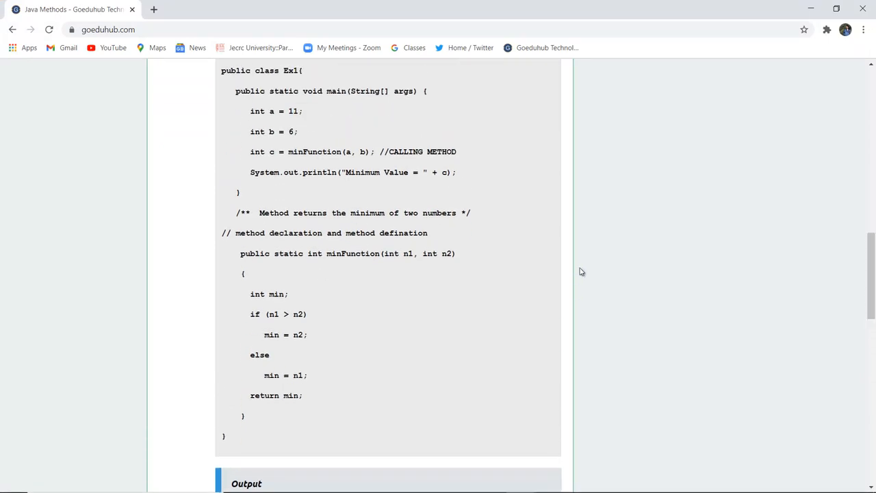
pyautogui.scroll(3)
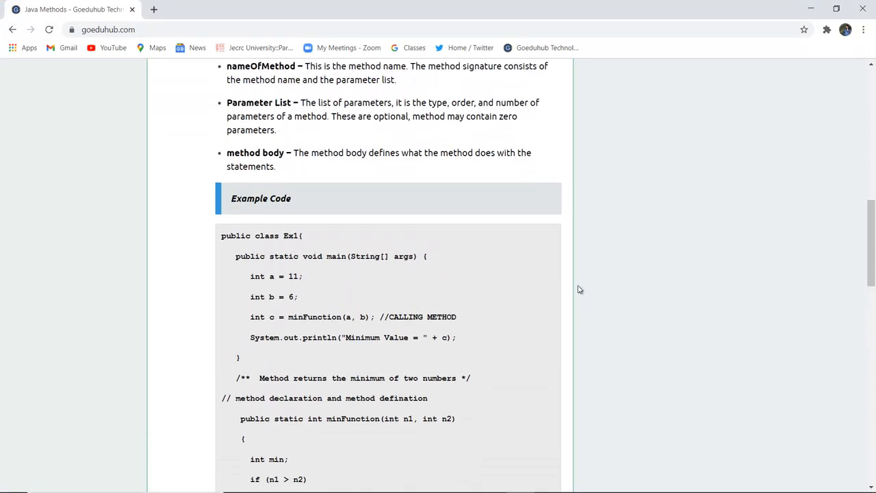